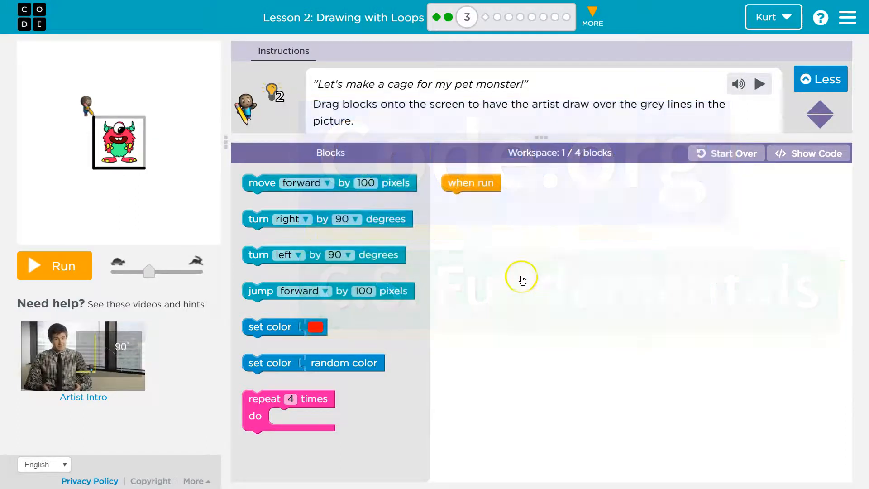
pyautogui.moveTo(489, 310)
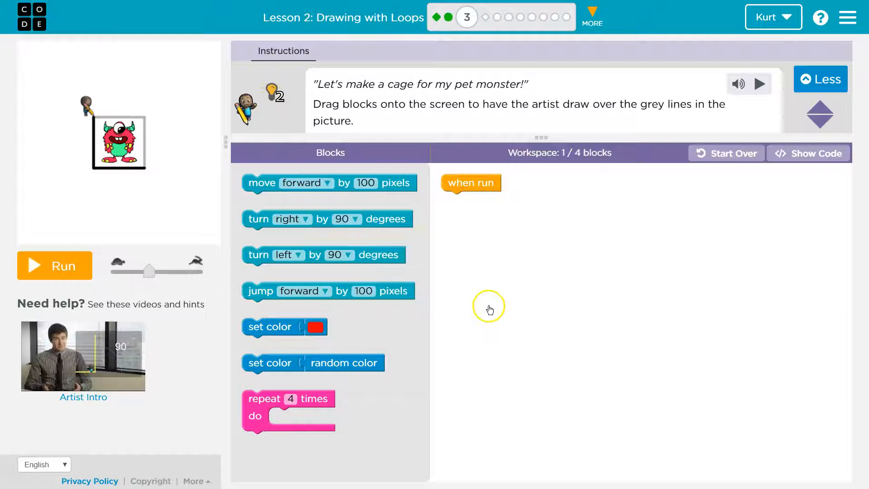
pyautogui.moveTo(418, 120)
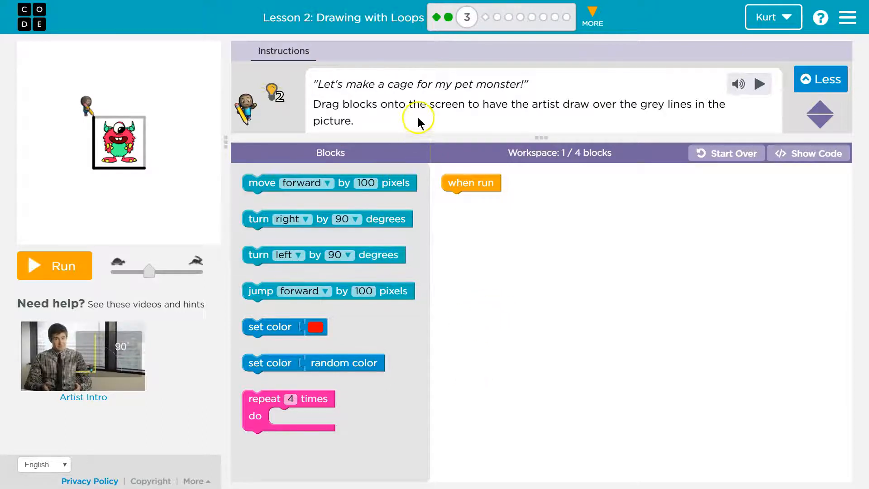
pyautogui.moveTo(462, 97)
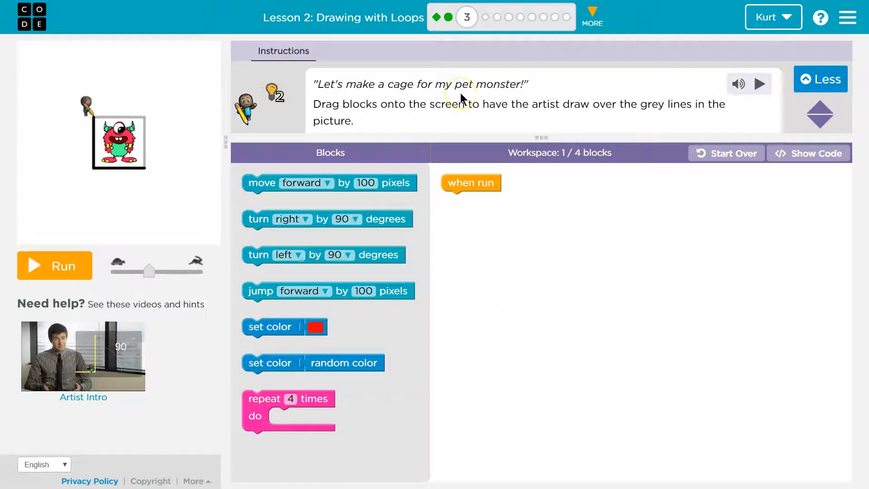
pyautogui.moveTo(456, 99)
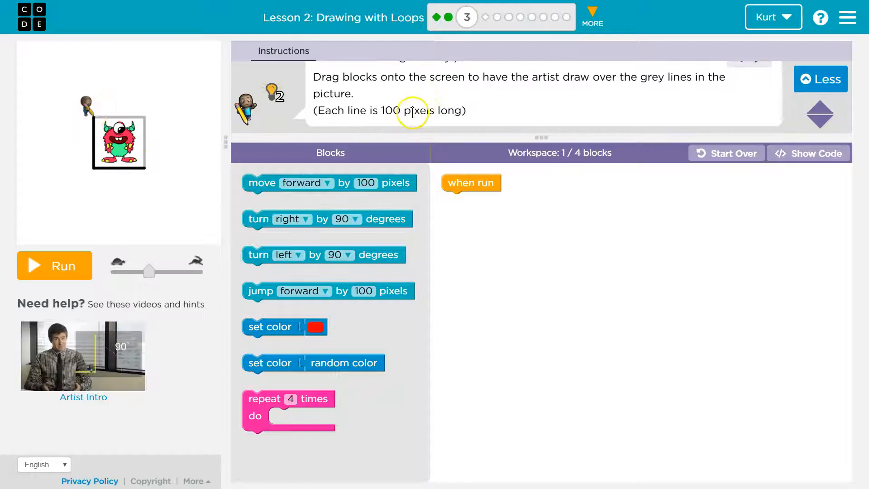
pyautogui.moveTo(75, 120)
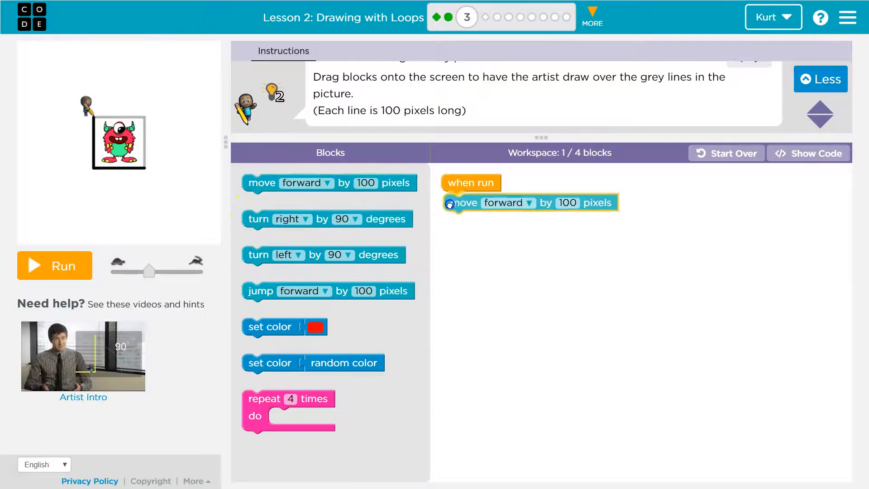
# Run the single 'move forward 100 pixels' program; the artist draws one line and gets 'not quite right'.
pyautogui.click(55, 265)
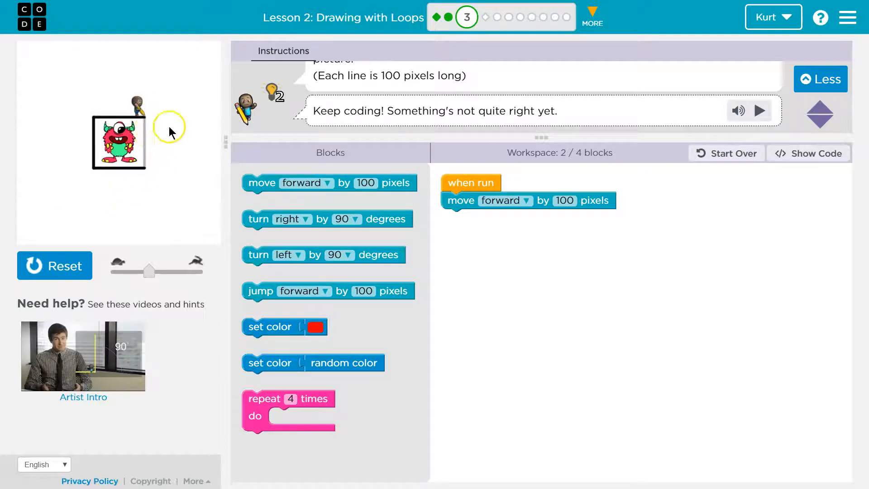
pyautogui.moveTo(255, 226)
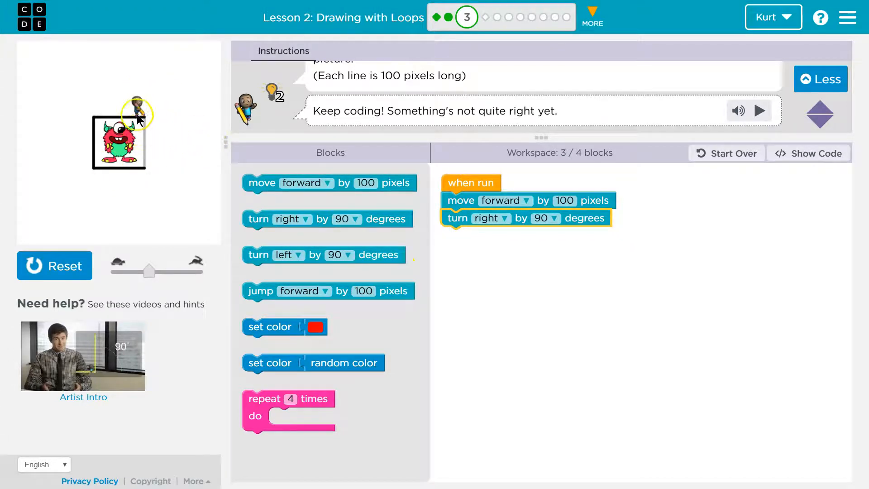
pyautogui.moveTo(221, 182)
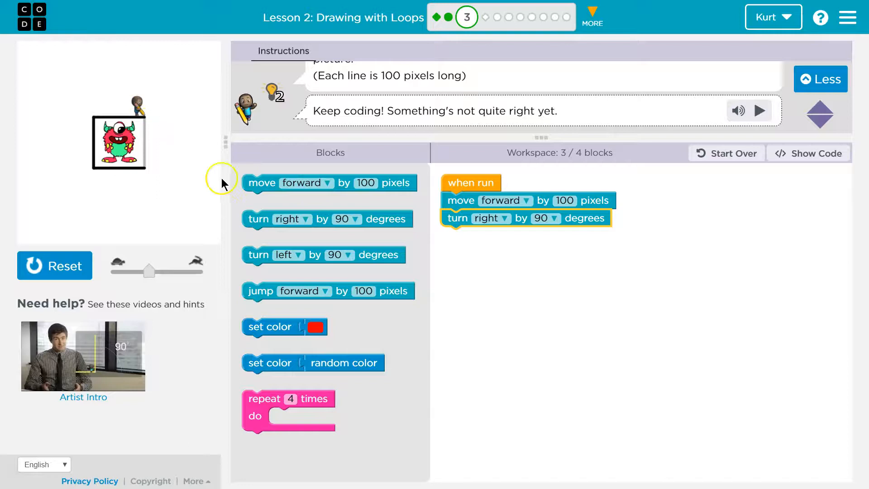
# Reset and run after adding turn right 90 and a second move forward 100, completing Puzzle 3.
pyautogui.click(55, 265)
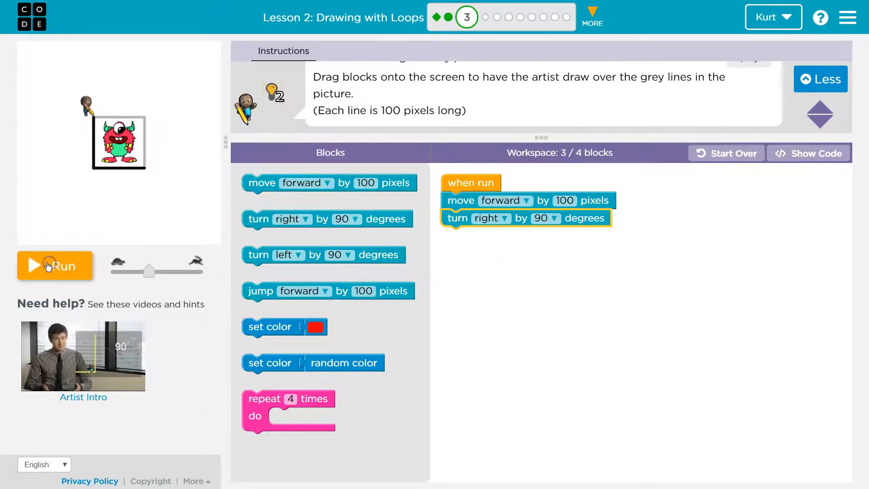
pyautogui.click(54, 266)
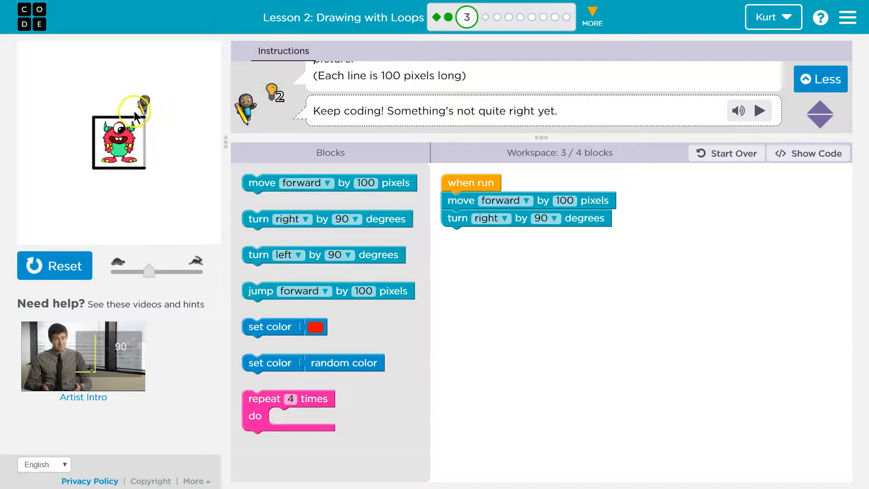
pyautogui.moveTo(256, 182)
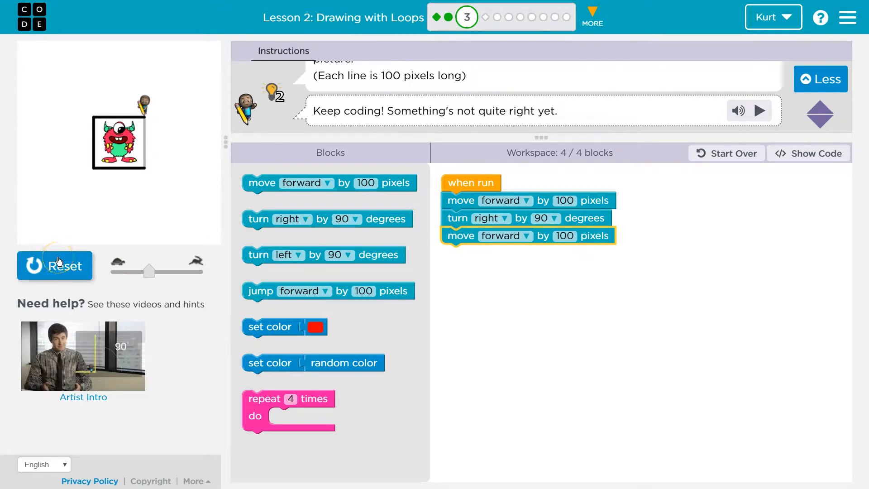
pyautogui.click(54, 265)
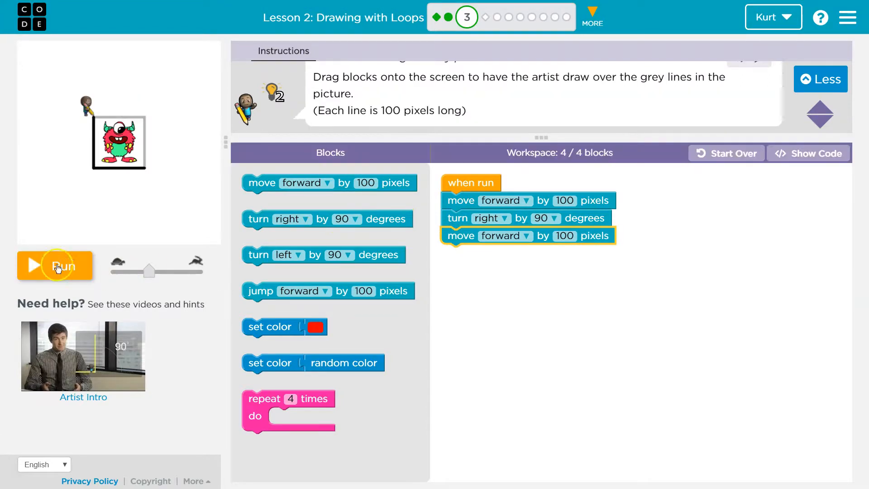
pyautogui.click(56, 265)
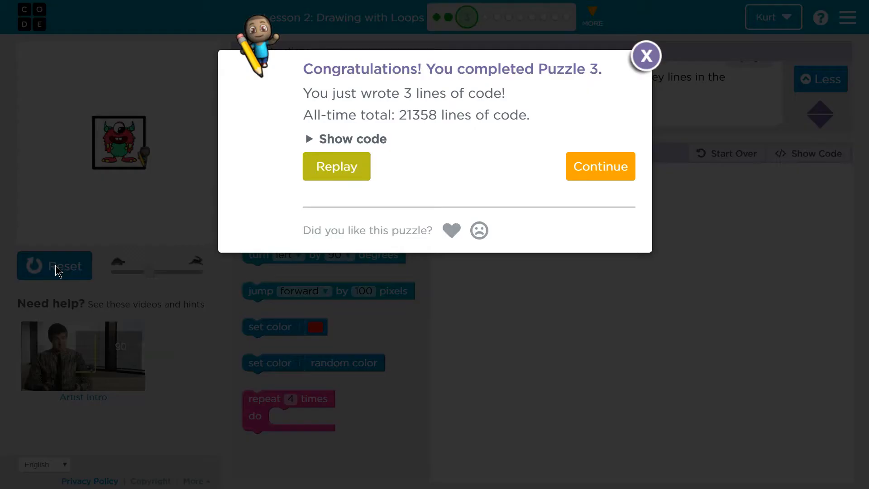